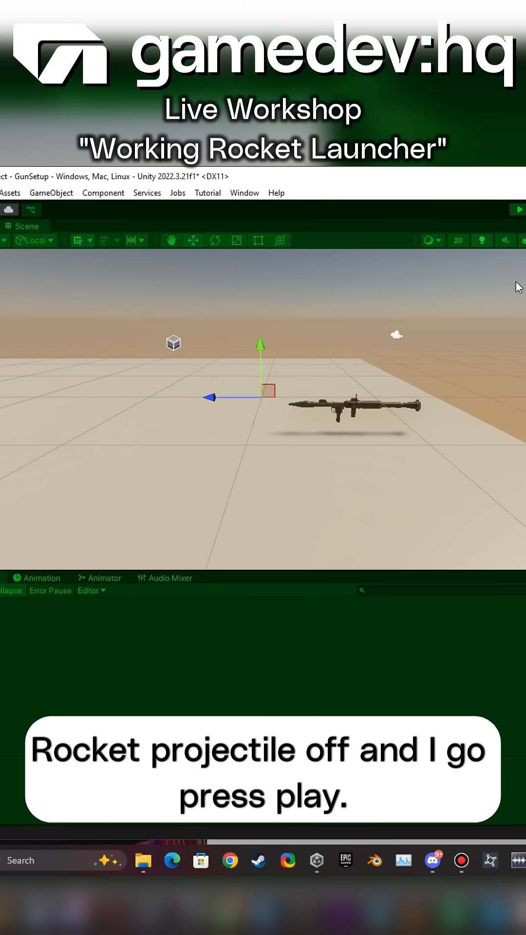
Run the scene in Play mode with the RocketProjectile disabled
click(516, 209)
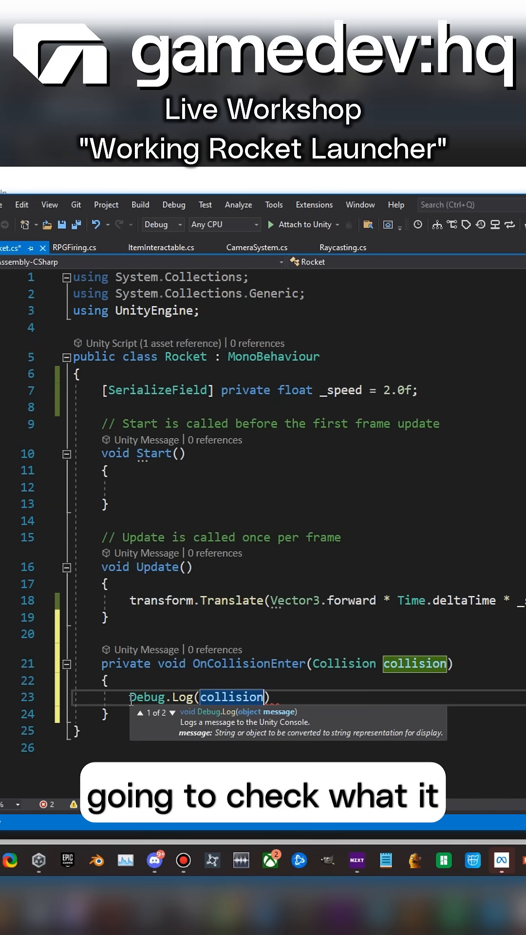
Add an OnCollisionEnter method to Rocket.cs that logs the collision with Debug.Log
text(.)
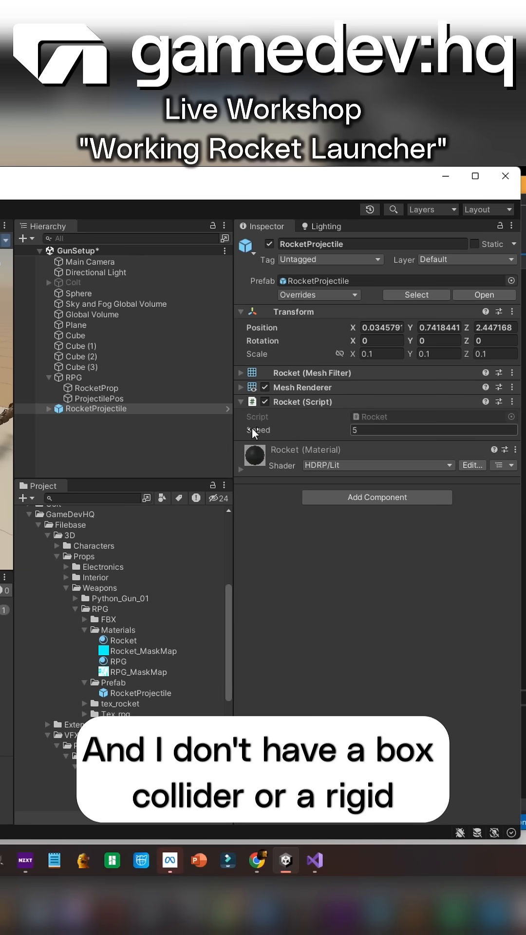
mouse_move(327, 512)
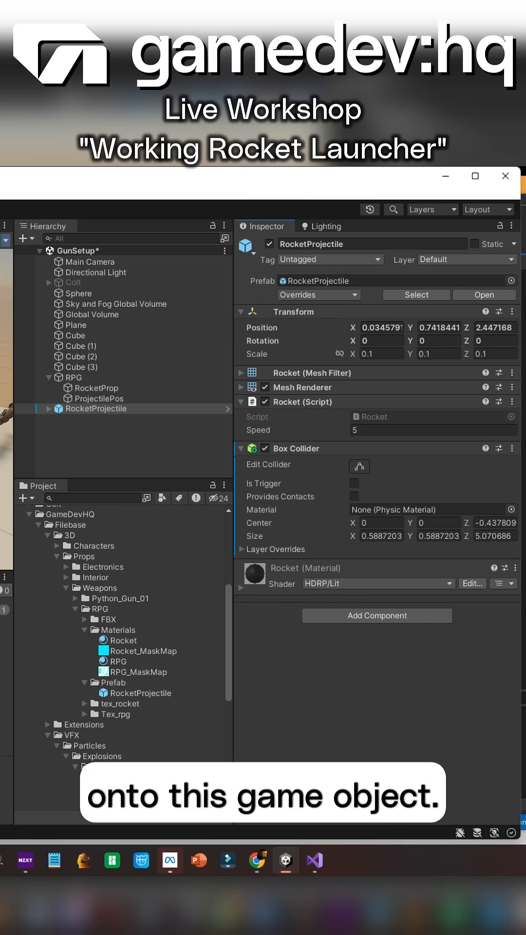
Add a Rigidbody component to the RocketProjectile with Use Gravity unchecked
click(376, 614)
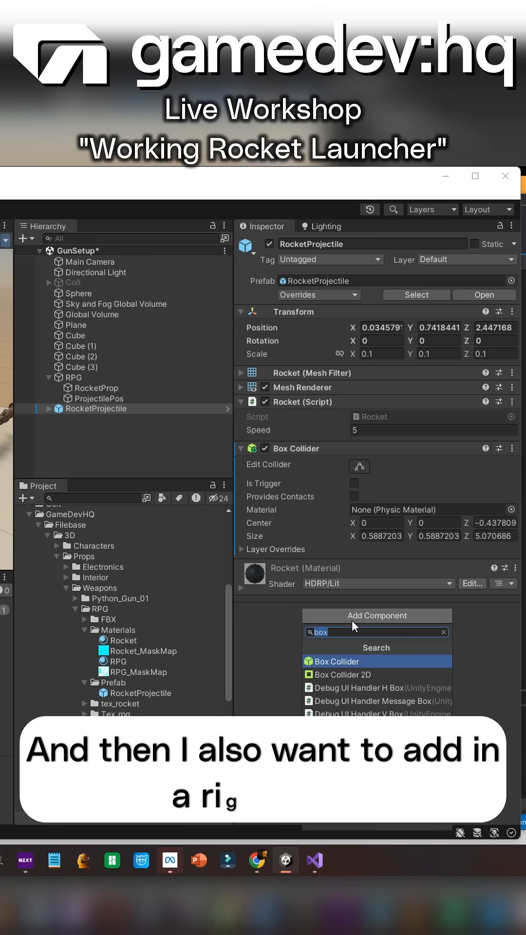
text(rigi)
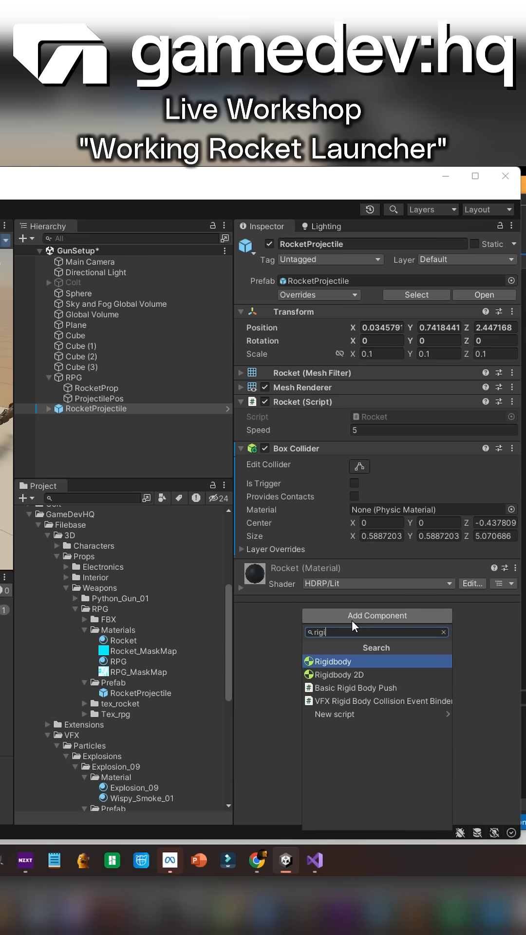
click(333, 660)
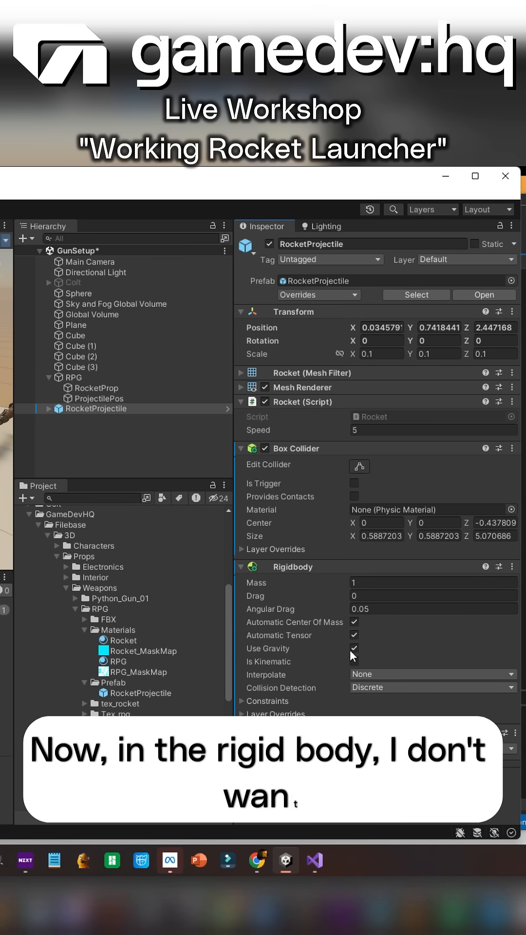
click(354, 649)
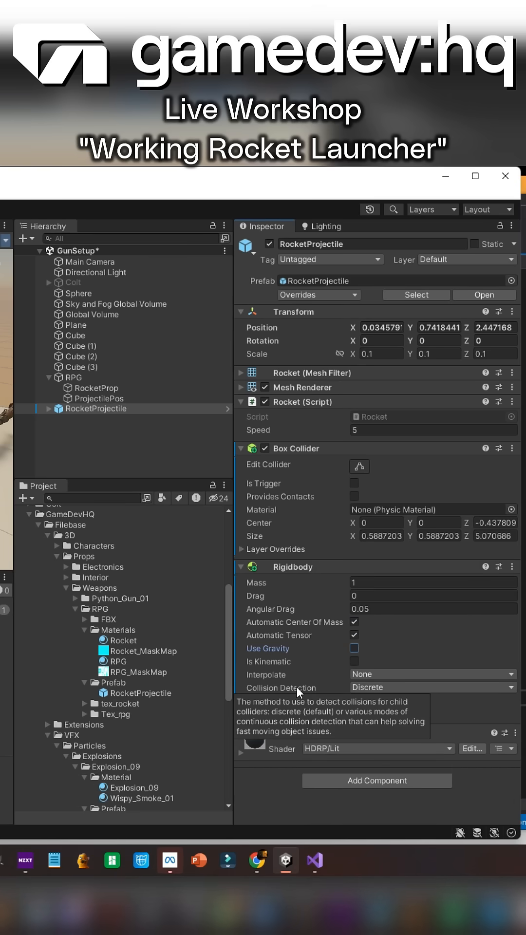
mouse_move(309, 650)
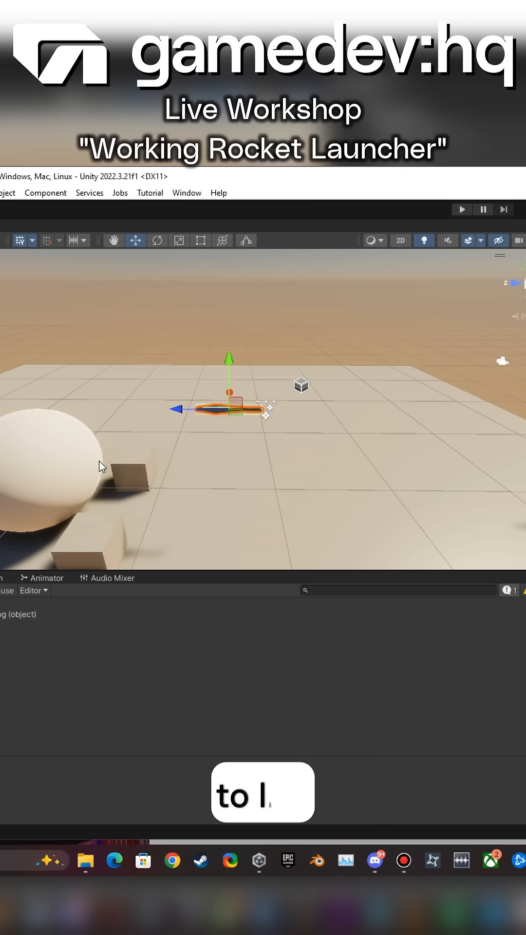
mouse_move(470, 287)
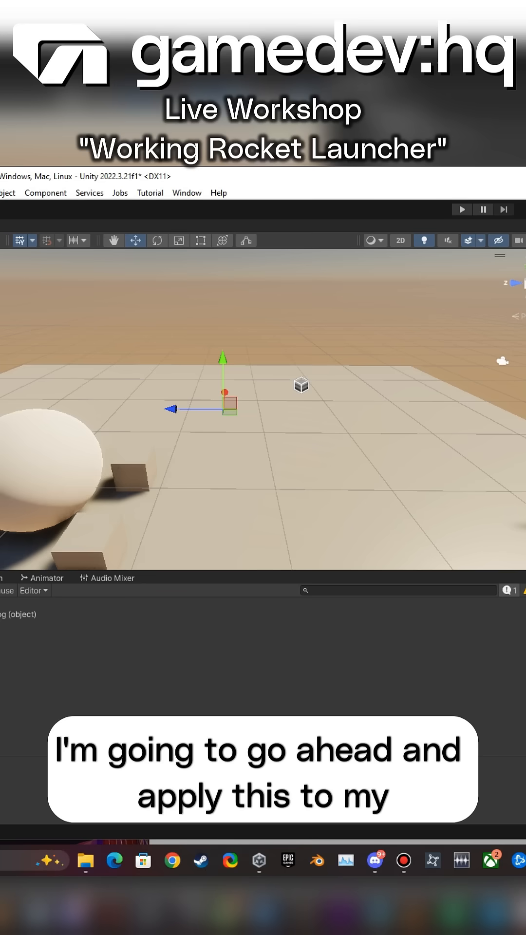
Play the scene and check the Console for the rocket's collision log messages
click(460, 209)
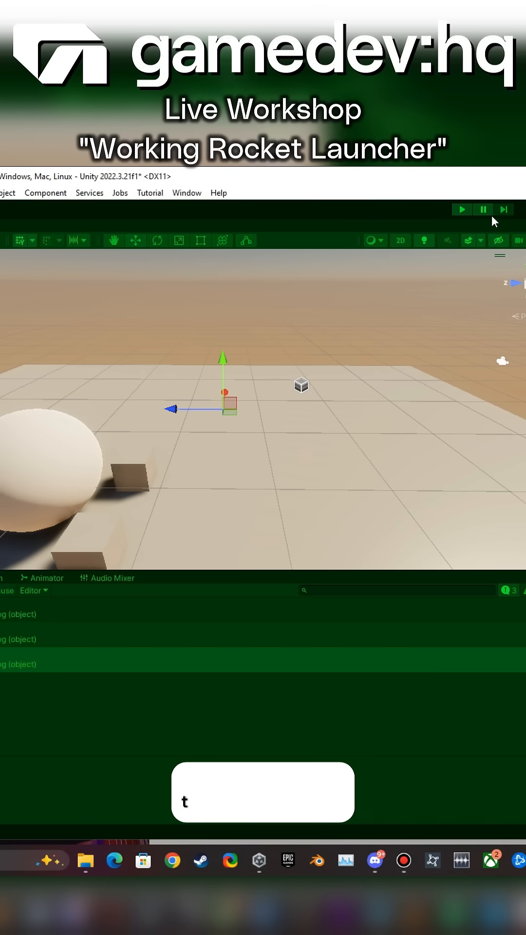
text(it')
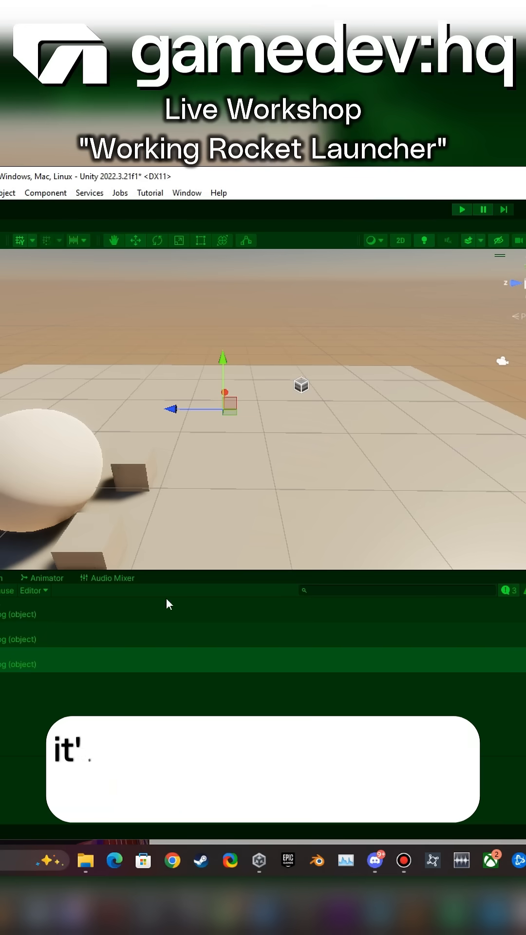